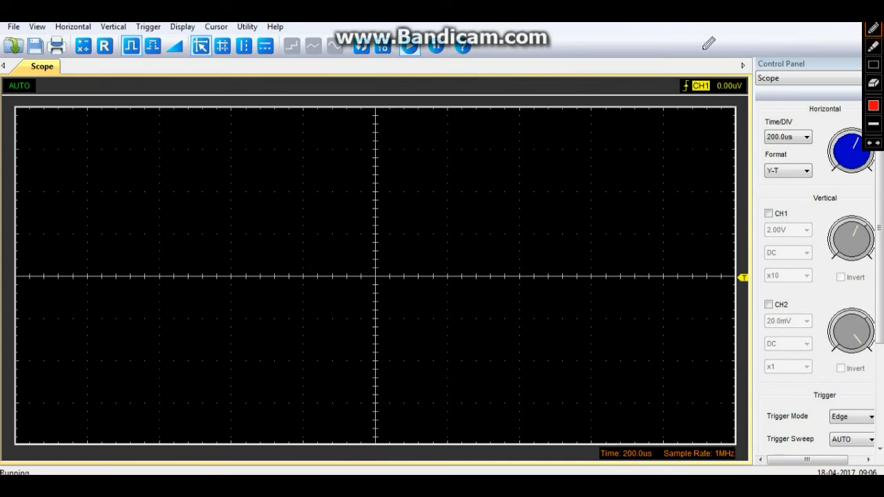
# Step: Tick CH1 in the Vertical section so its flat trace shows at 2.00V/div
pyautogui.click(317, 277)
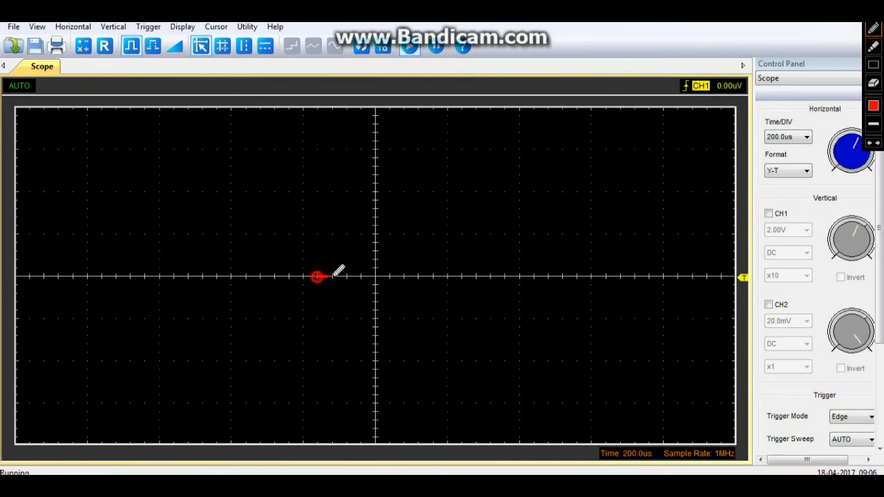
pyautogui.moveTo(317, 276); pyautogui.dragTo(497, 269)
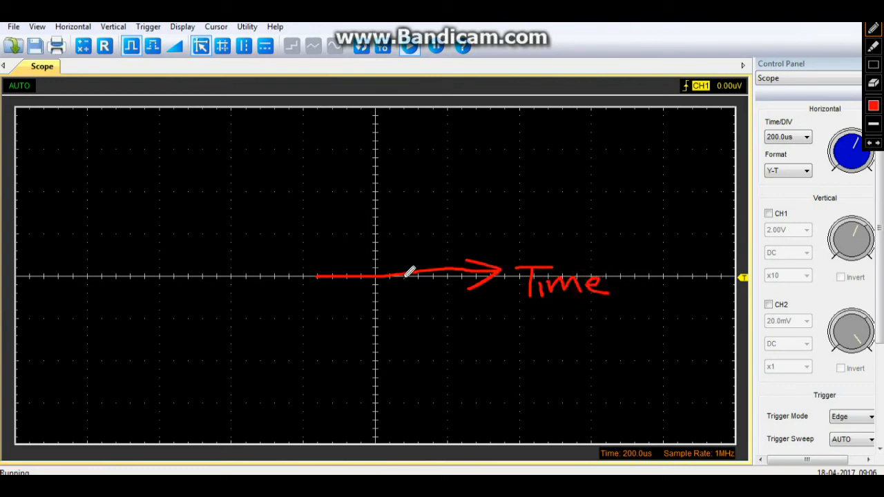
pyautogui.moveTo(376, 279); pyautogui.dragTo(378, 155)
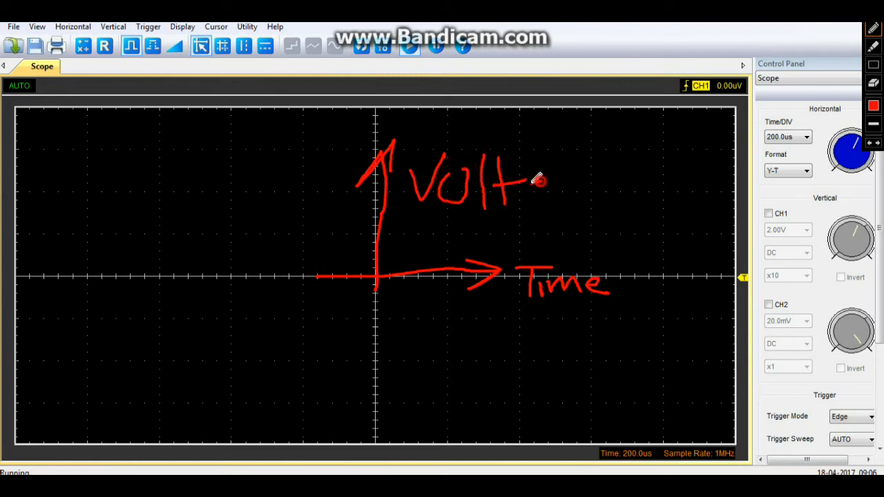
pyautogui.moveTo(521, 180); pyautogui.dragTo(542, 201)
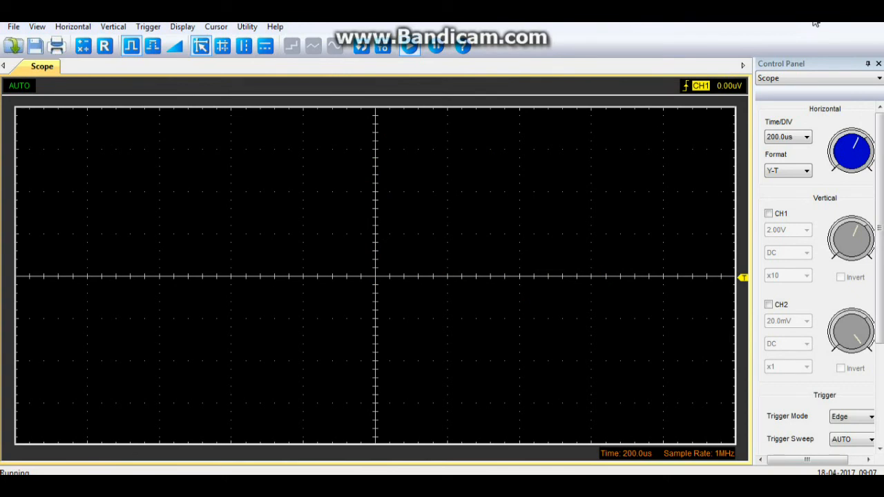
pyautogui.moveTo(774, 211)
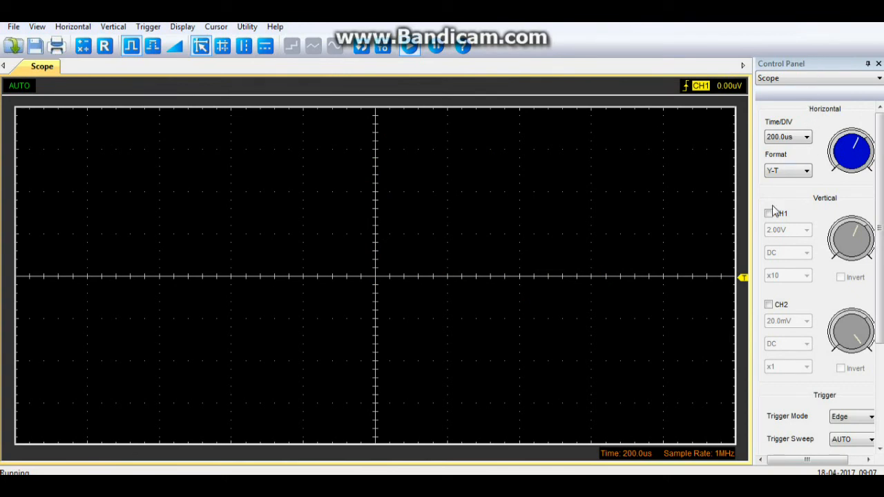
pyautogui.click(768, 212)
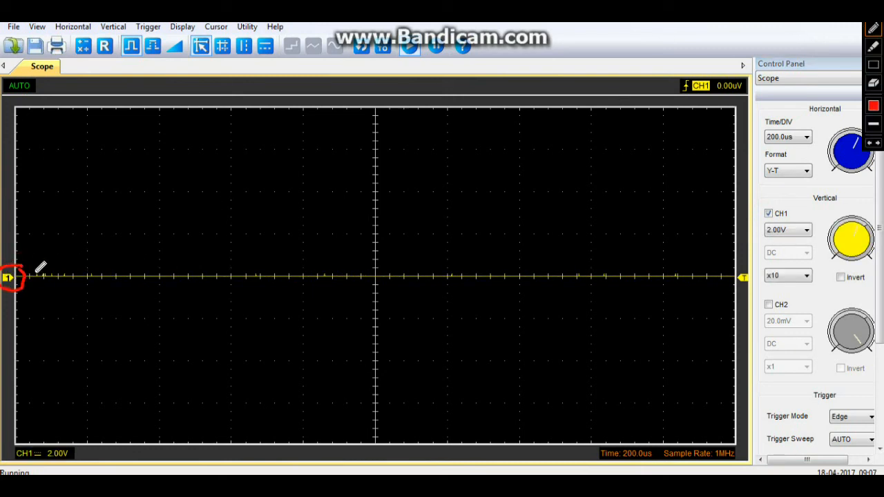
pyautogui.moveTo(332, 269)
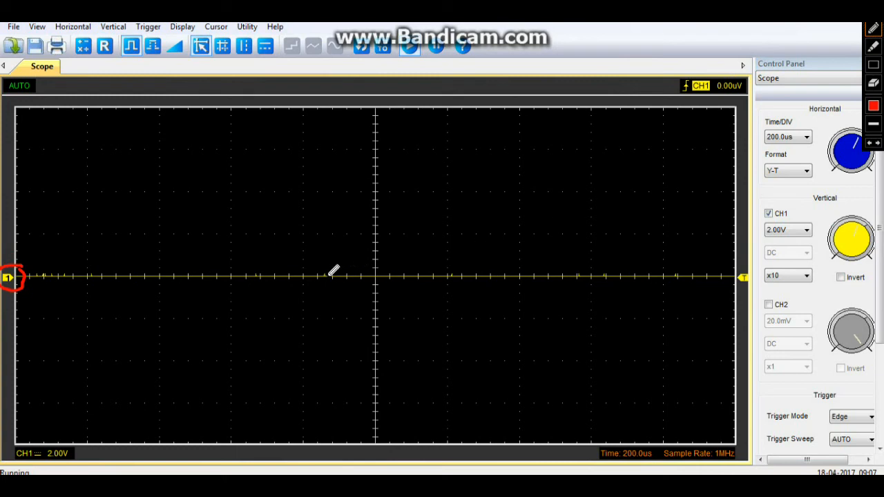
pyautogui.moveTo(310, 267); pyautogui.dragTo(438, 261)
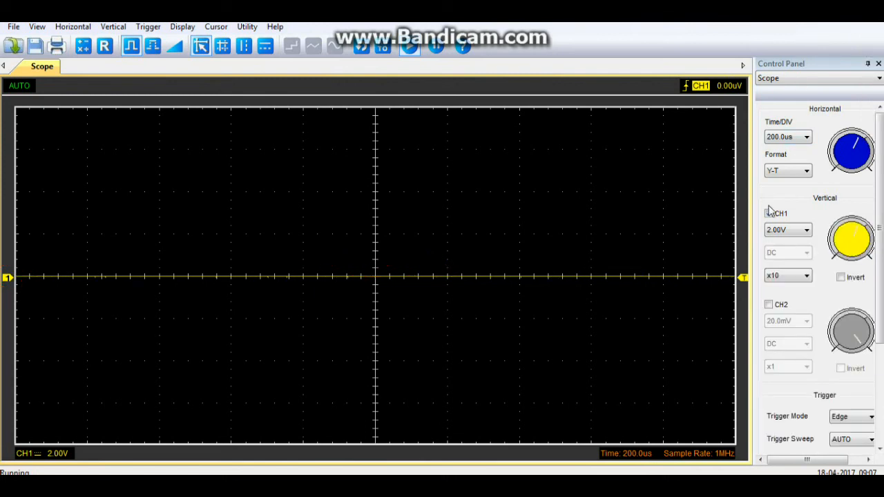
pyautogui.click(769, 214)
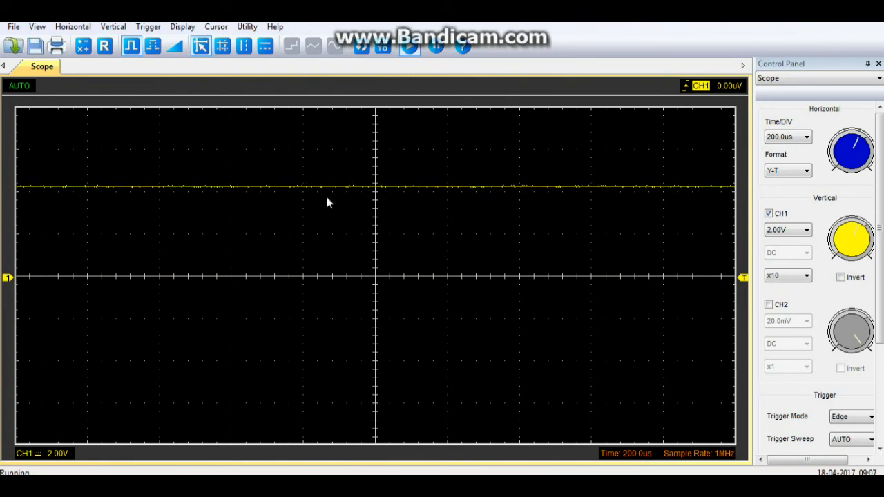
pyautogui.moveTo(414, 190)
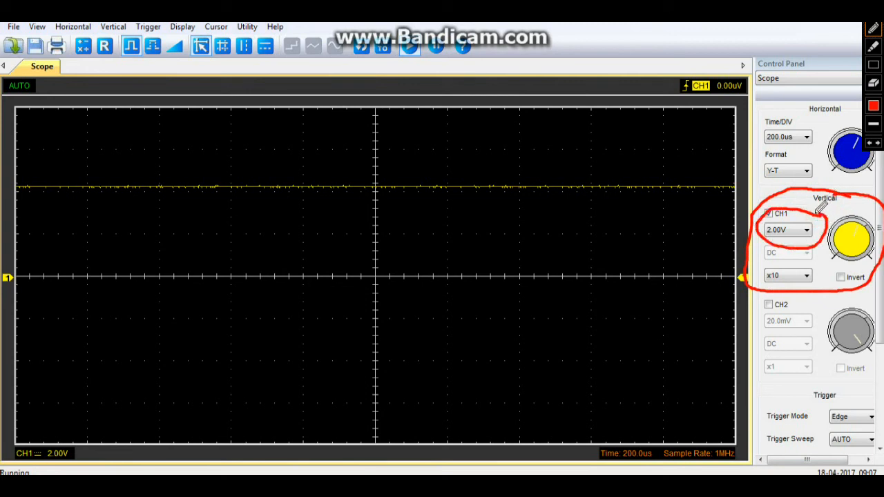
pyautogui.moveTo(570, 210)
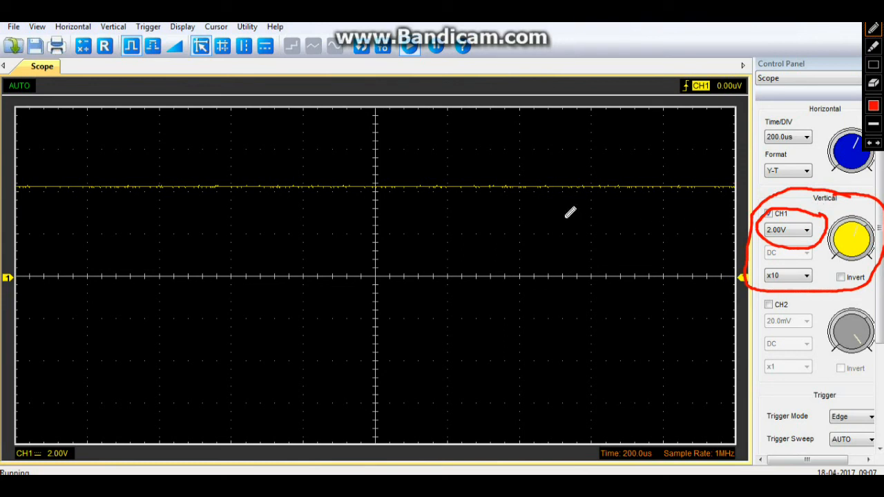
pyautogui.moveTo(469, 237); pyautogui.dragTo(551, 235)
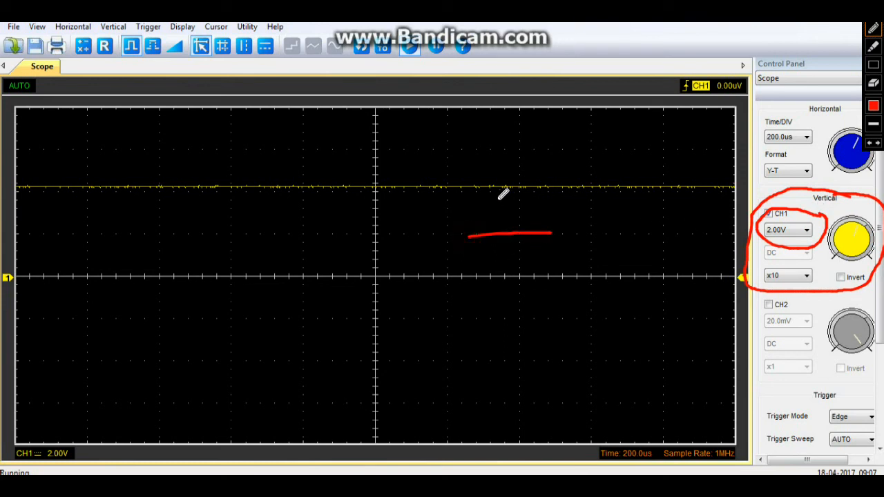
pyautogui.moveTo(469, 189); pyautogui.dragTo(545, 183)
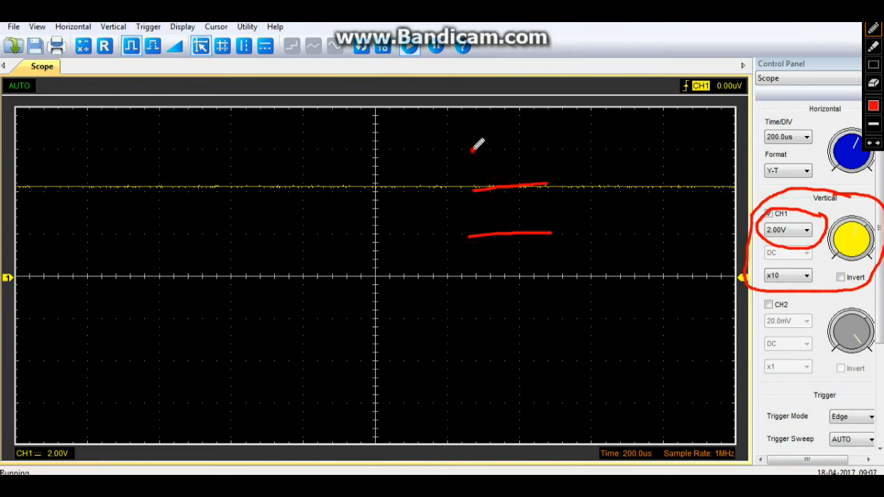
pyautogui.moveTo(473, 151); pyautogui.dragTo(542, 148)
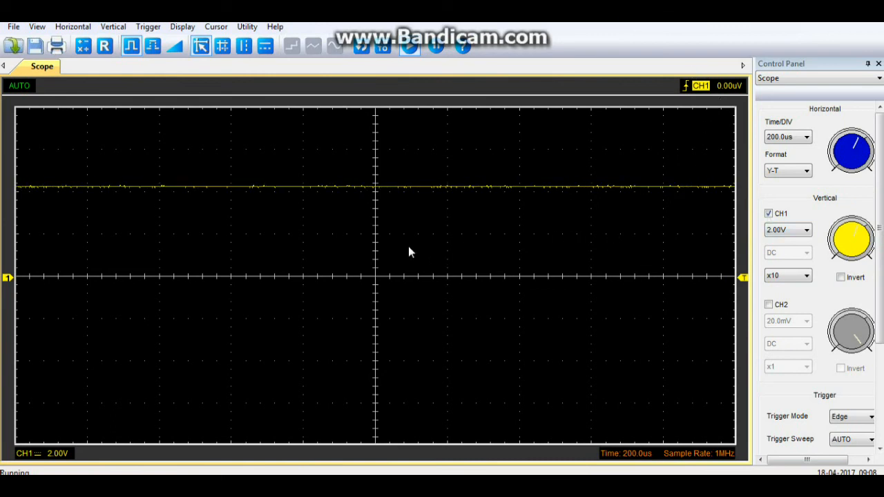
pyautogui.moveTo(377, 277)
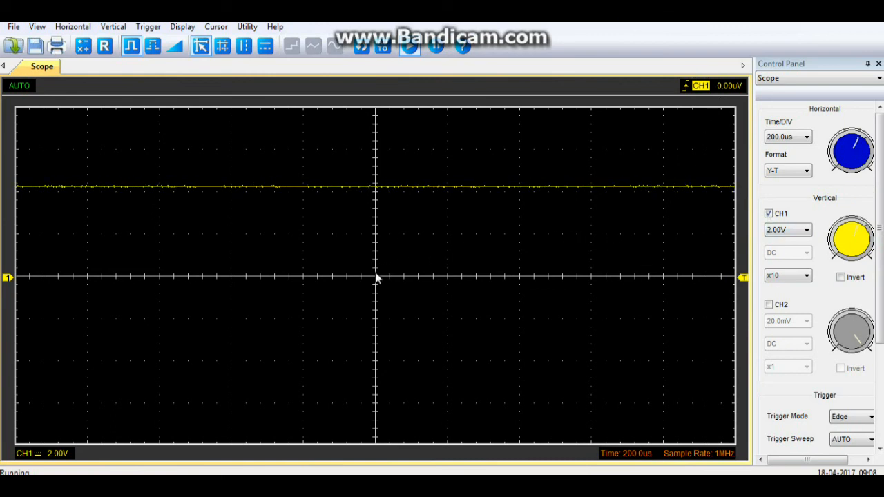
pyautogui.moveTo(377, 240)
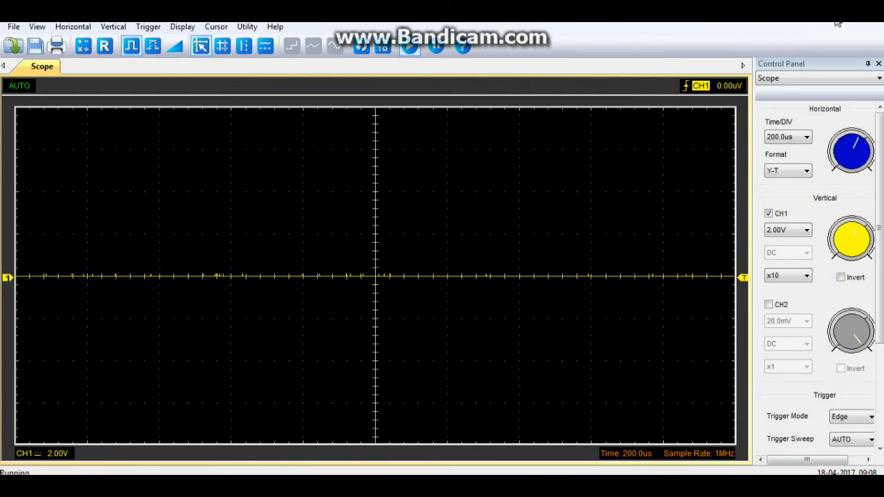
pyautogui.moveTo(843, 240)
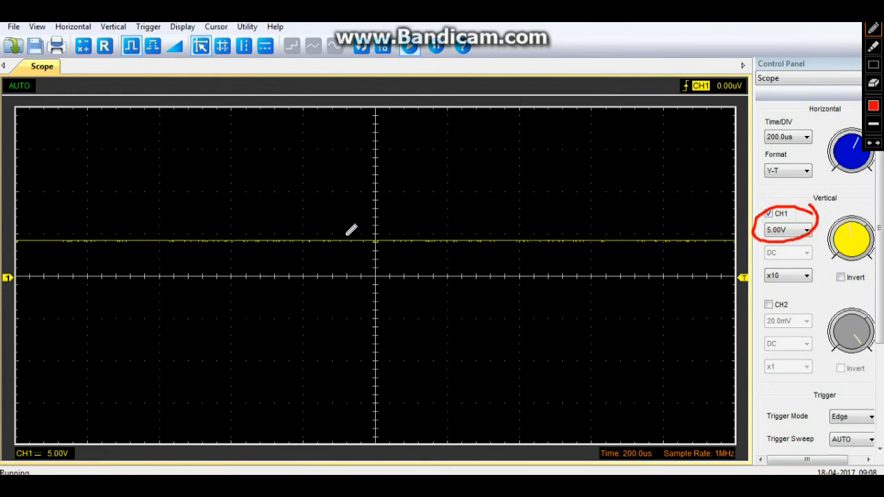
# Step: Set the CH1 volts/div in the Vertical section to 5.00V
pyautogui.moveTo(297, 235); pyautogui.dragTo(435, 231)
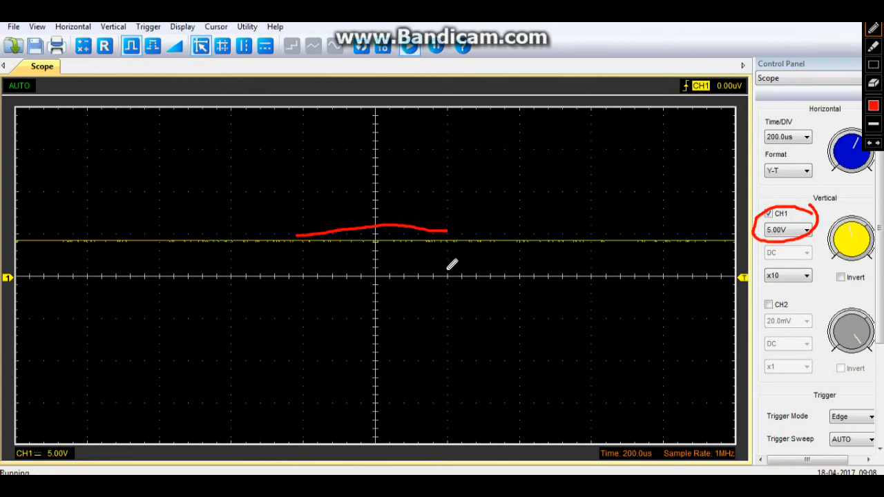
pyautogui.moveTo(452, 261); pyautogui.dragTo(441, 269)
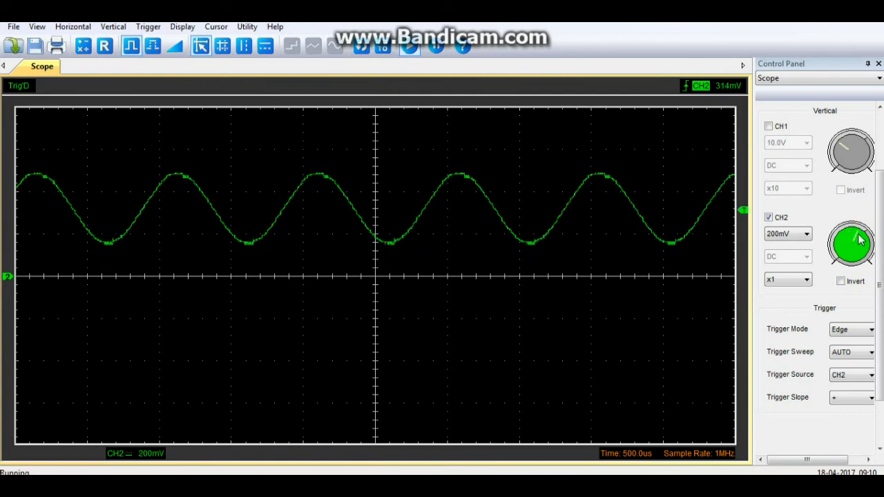
# Step: Turn CH1 off and CH2 on at 200mV and 500us/div, triggering on CH2
pyautogui.click(850, 244)
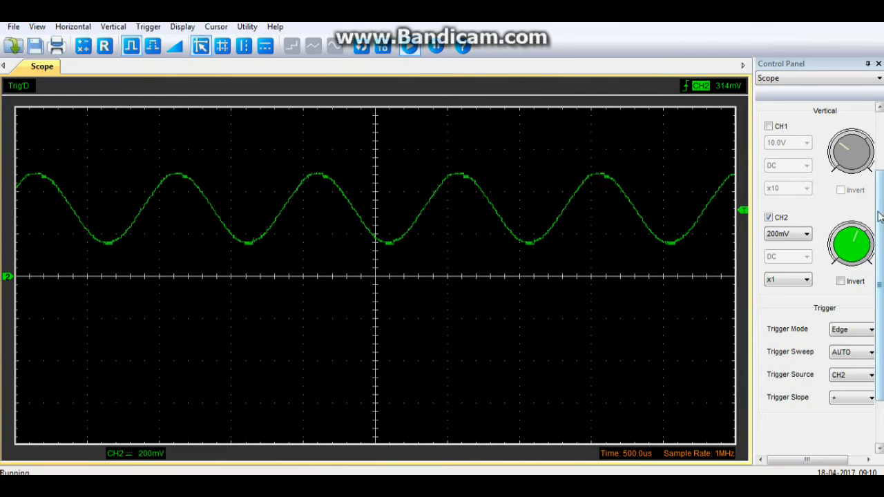
pyautogui.scroll(3)
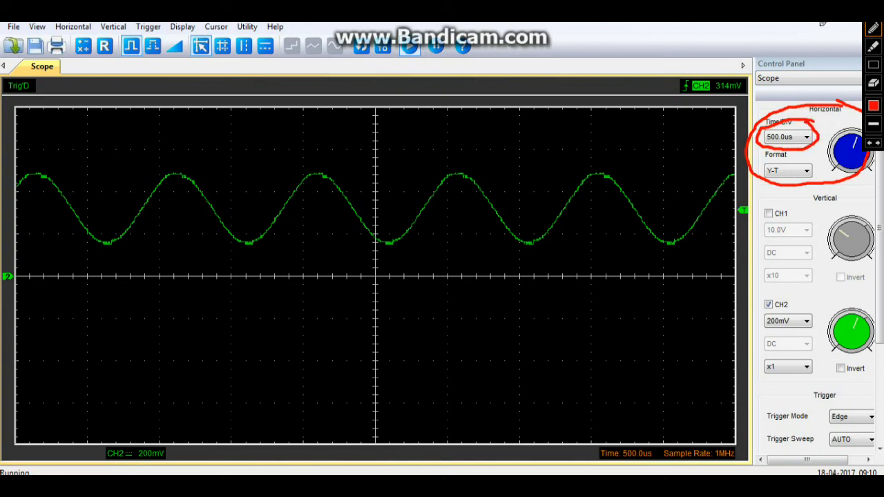
pyautogui.moveTo(96, 261)
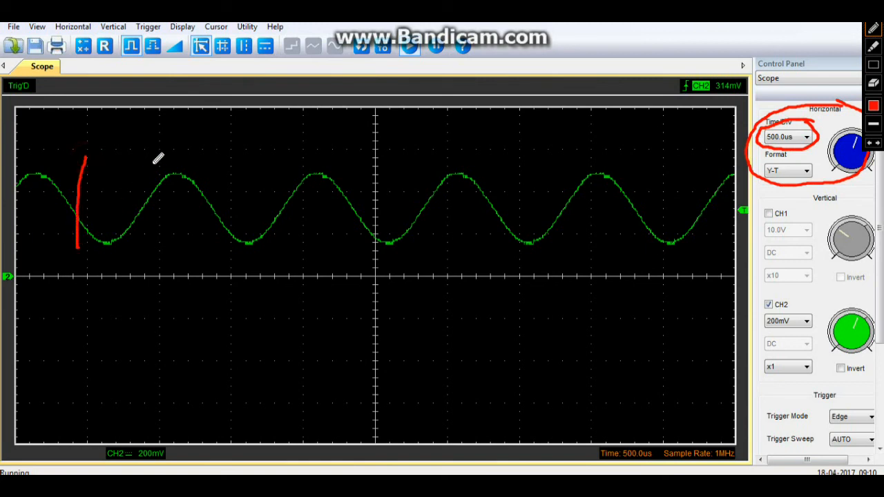
# Step: Change Time/DIV from 200.0us to 1.000ms per division
pyautogui.moveTo(160, 155); pyautogui.dragTo(158, 248)
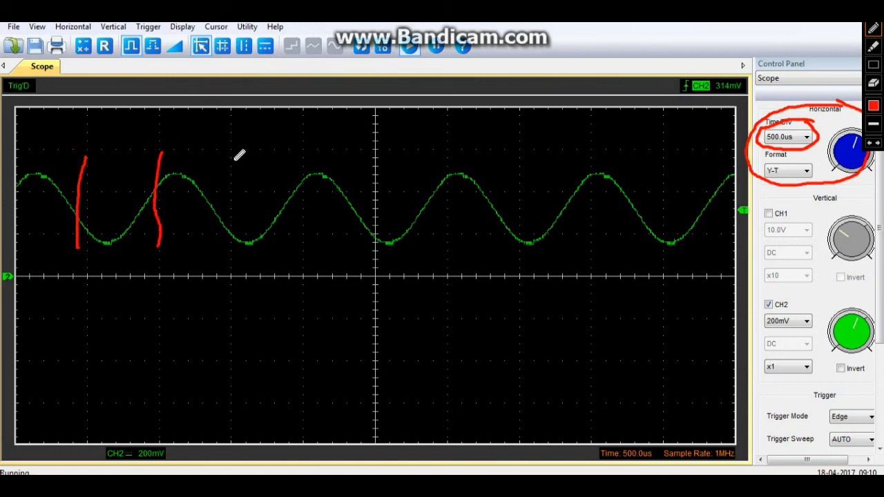
pyautogui.moveTo(238, 152); pyautogui.dragTo(221, 259)
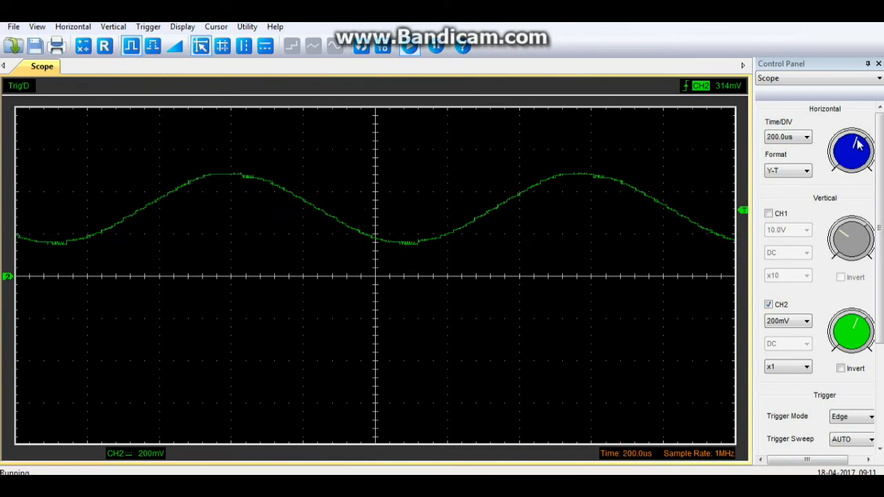
pyautogui.click(849, 150)
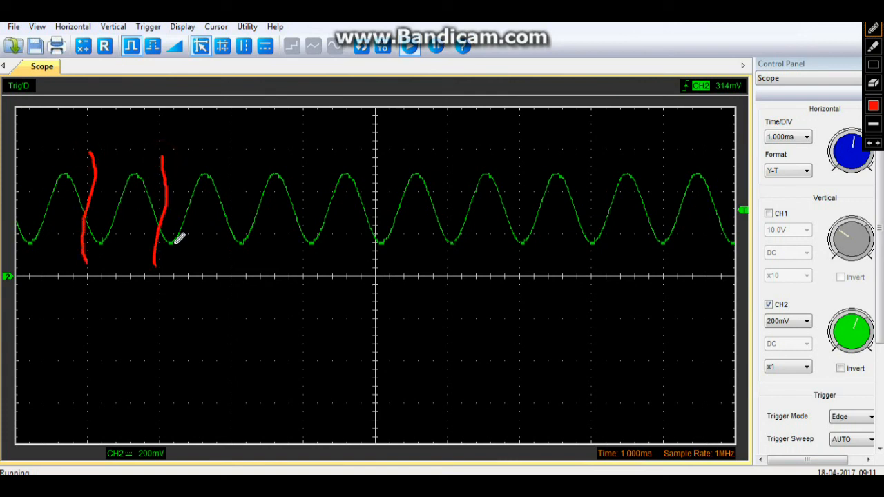
pyautogui.moveTo(235, 148); pyautogui.dragTo(236, 279)
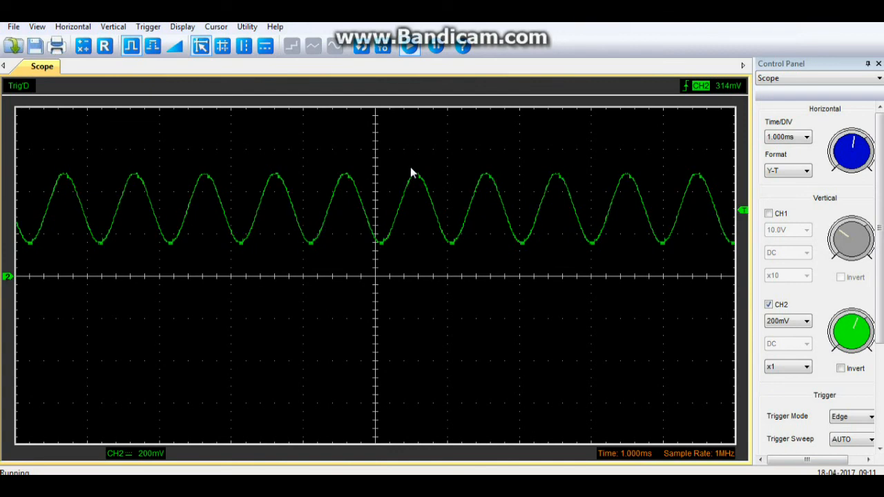
pyautogui.moveTo(459, 221)
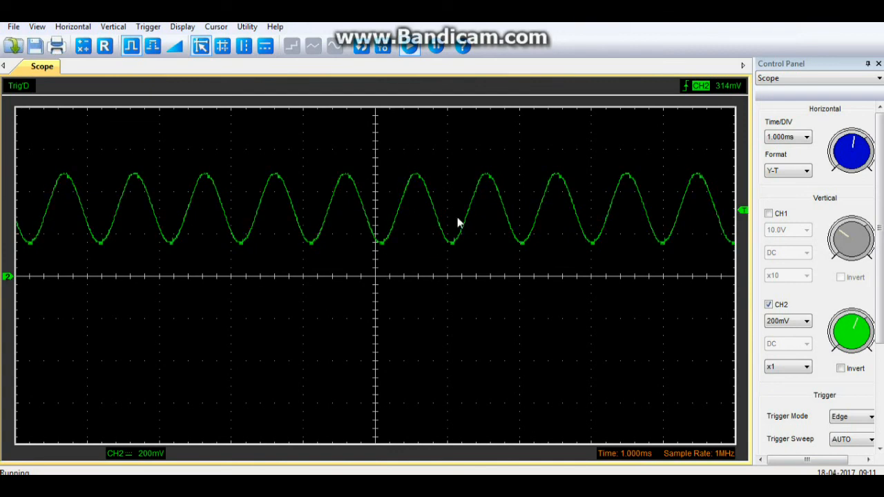
pyautogui.moveTo(653, 223)
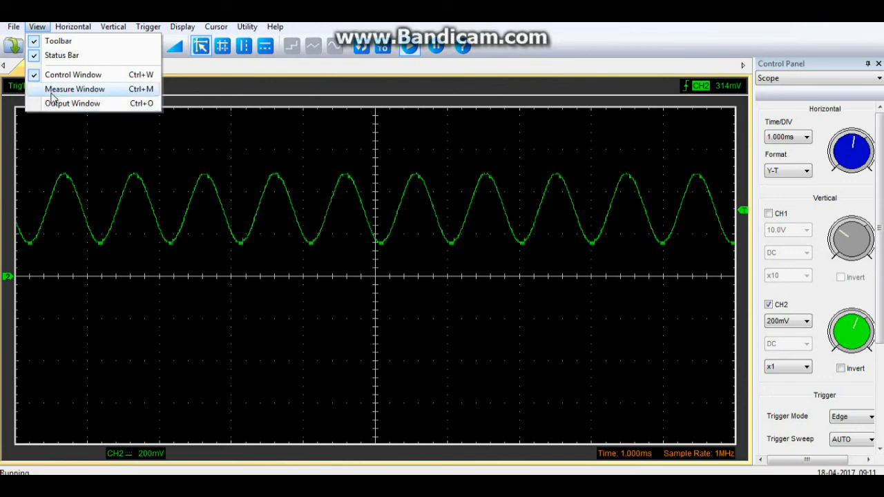
# Step: Turn on the CH2 Frequency measurement in the Measure panel
pyautogui.click(74, 88)
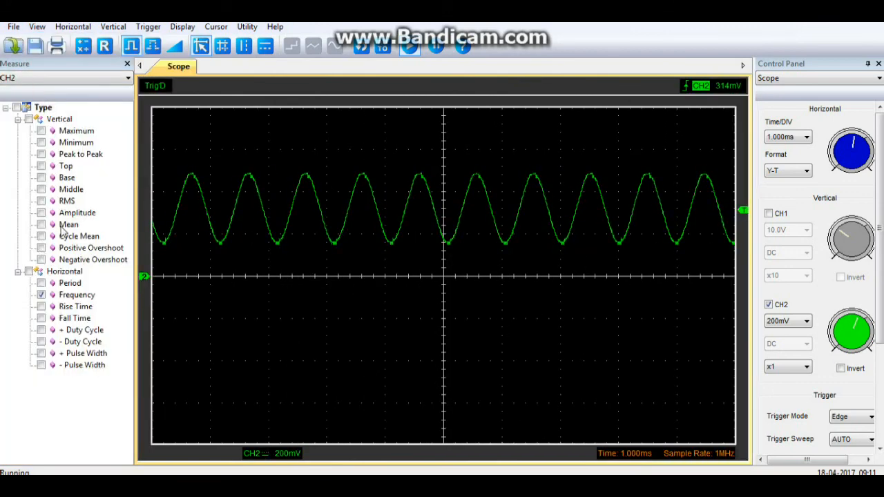
pyautogui.click(41, 295)
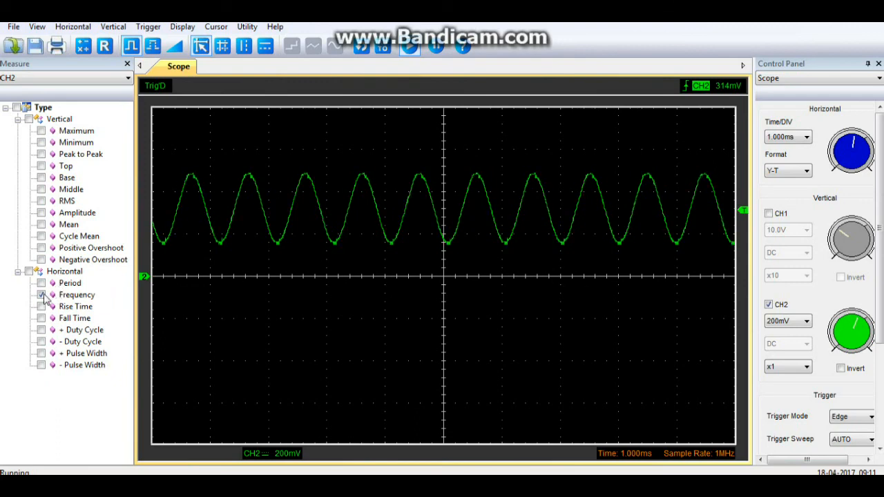
pyautogui.click(41, 295)
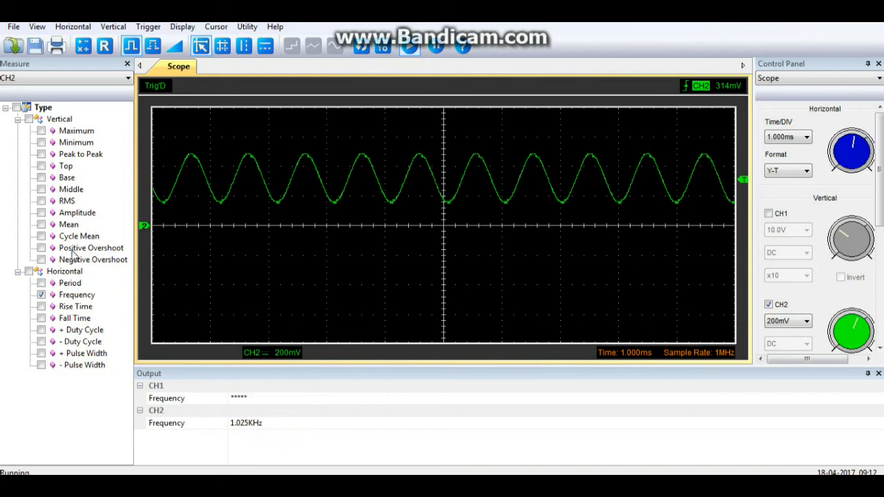
pyautogui.click(40, 283)
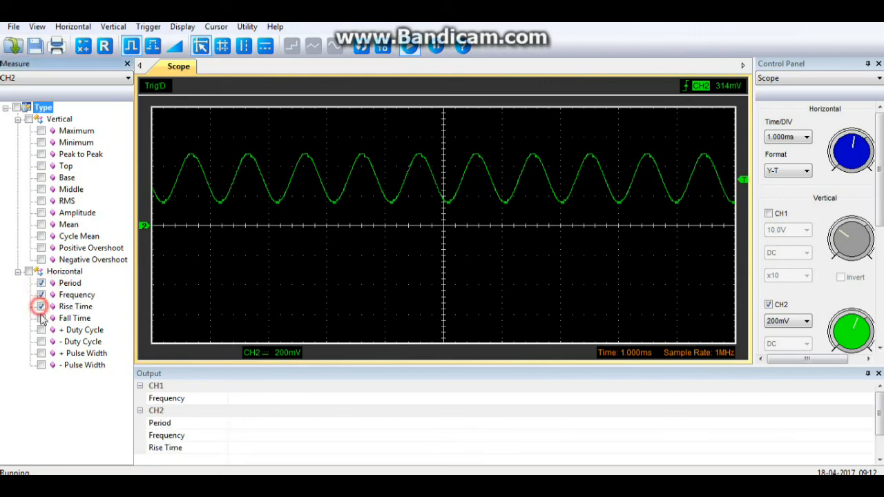
# Step: Add CH2 Fall Time, then hide the measurement list and results panes
pyautogui.click(41, 317)
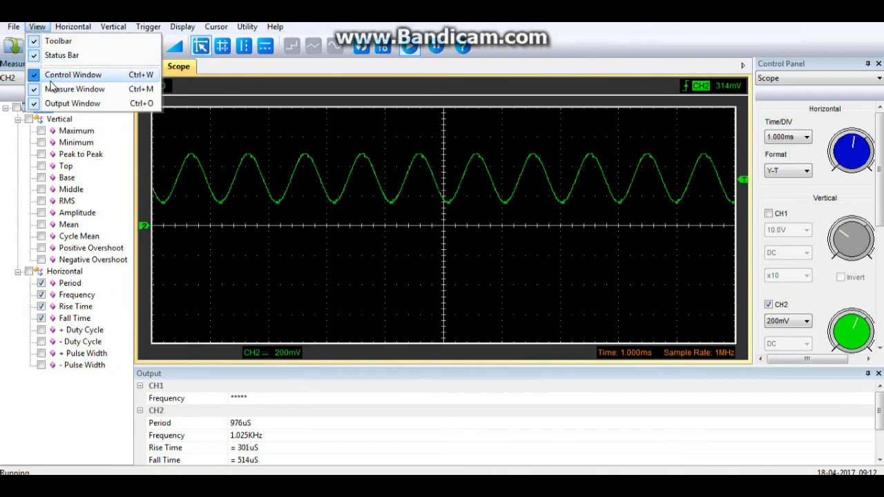
pyautogui.click(74, 89)
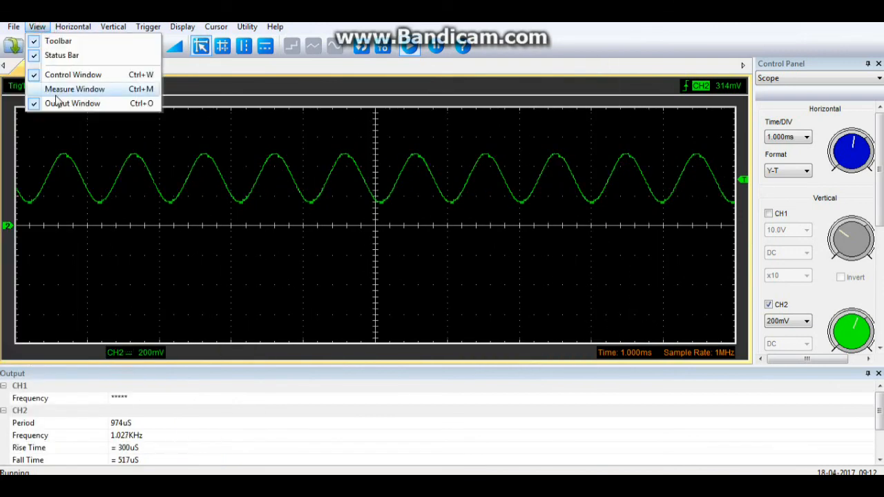
pyautogui.click(72, 103)
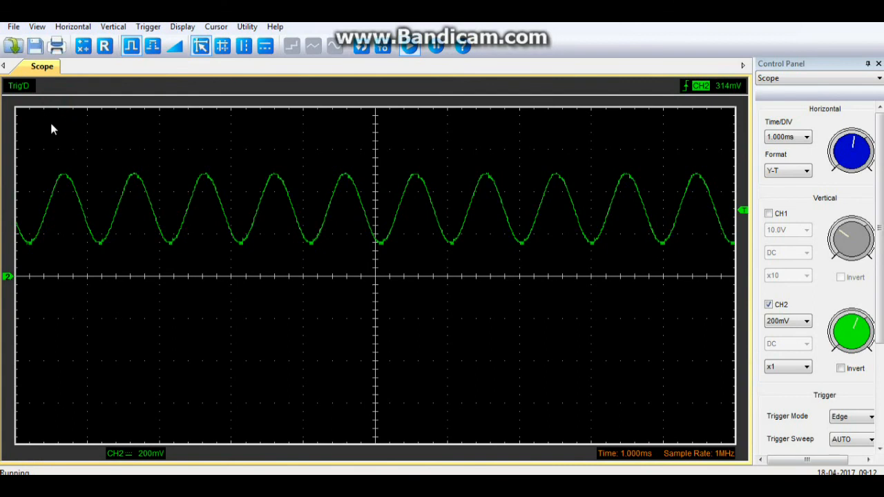
pyautogui.moveTo(404, 191)
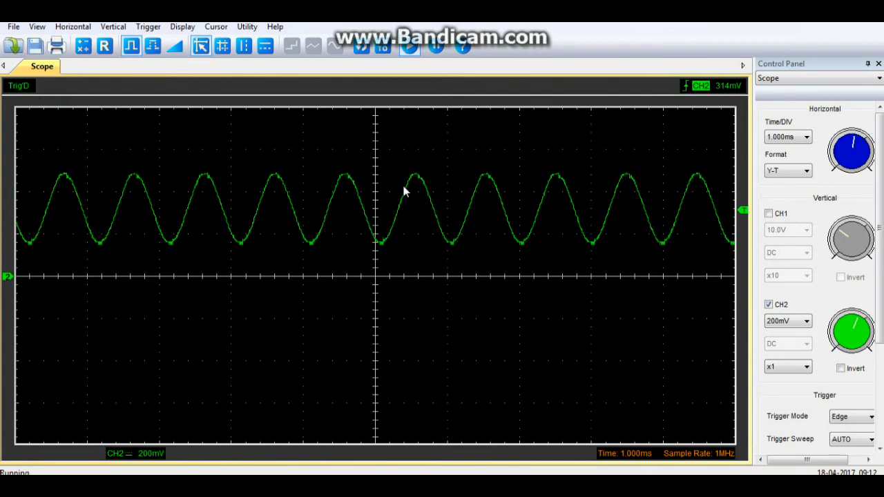
pyautogui.moveTo(435, 247)
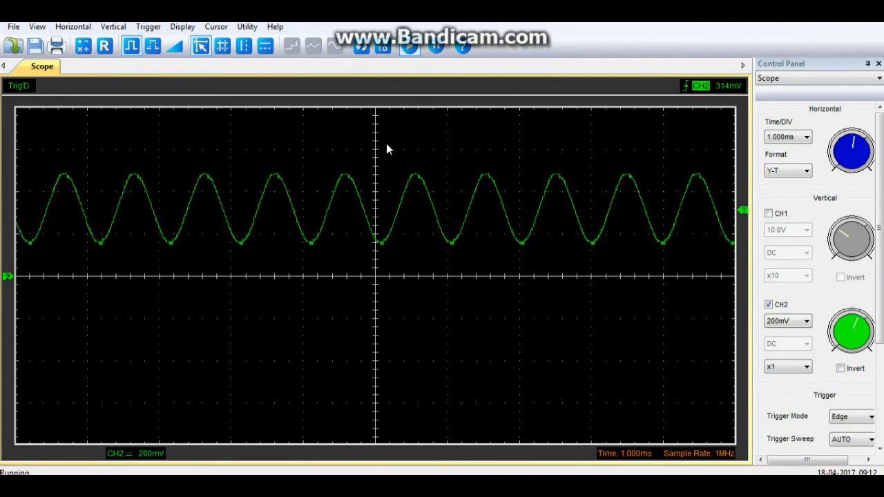
pyautogui.moveTo(828, 290)
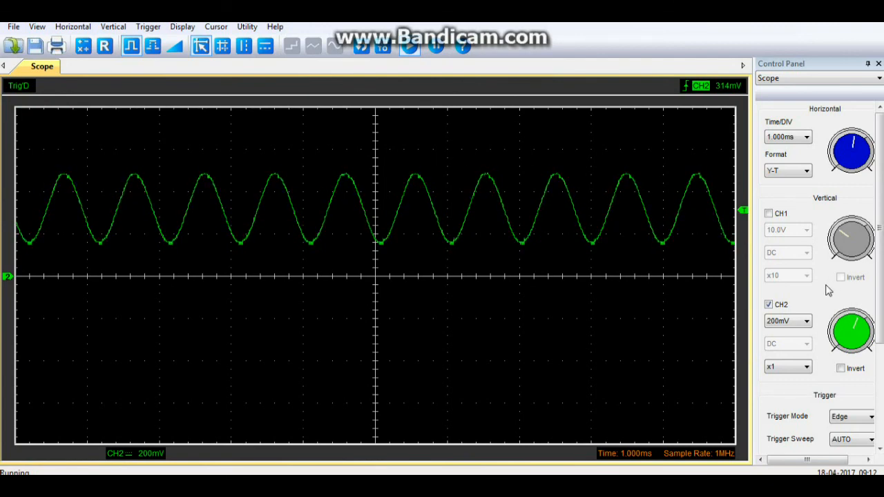
pyautogui.moveTo(606, 268)
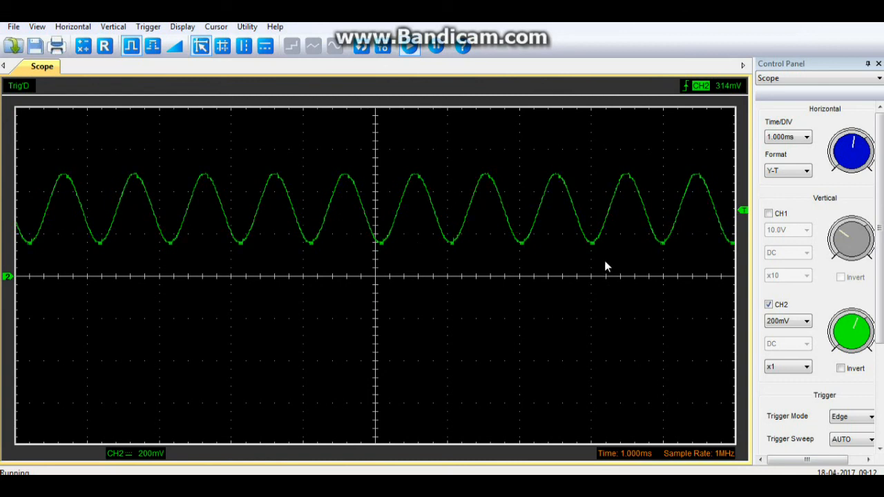
pyautogui.moveTo(303, 262)
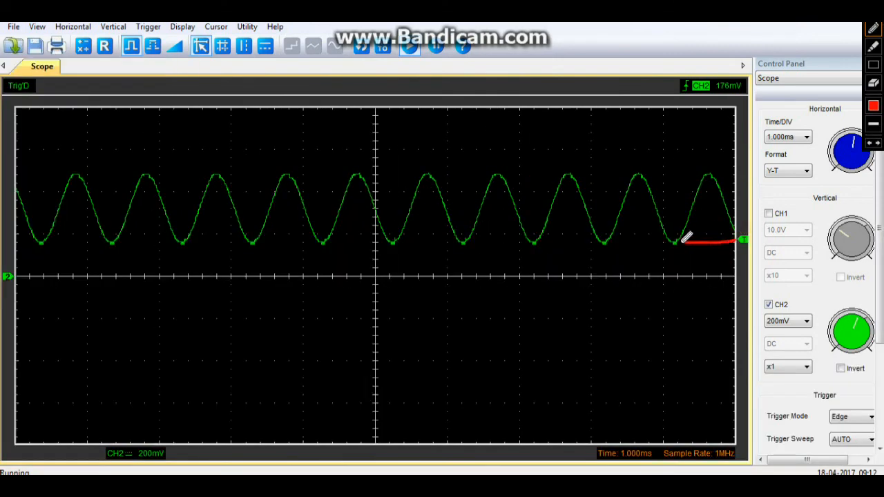
# Step: Drag the CH2 trigger level marker up to about 326mV
pyautogui.moveTo(684, 242); pyautogui.dragTo(587, 240)
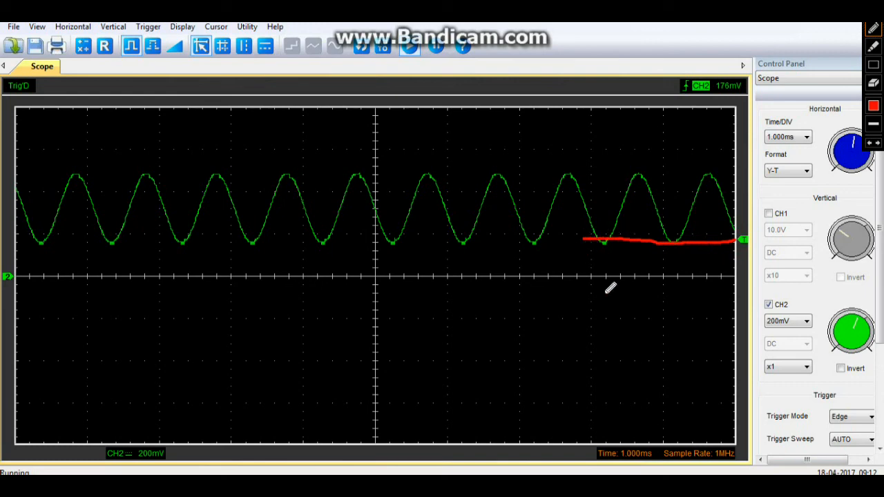
pyautogui.moveTo(610, 288)
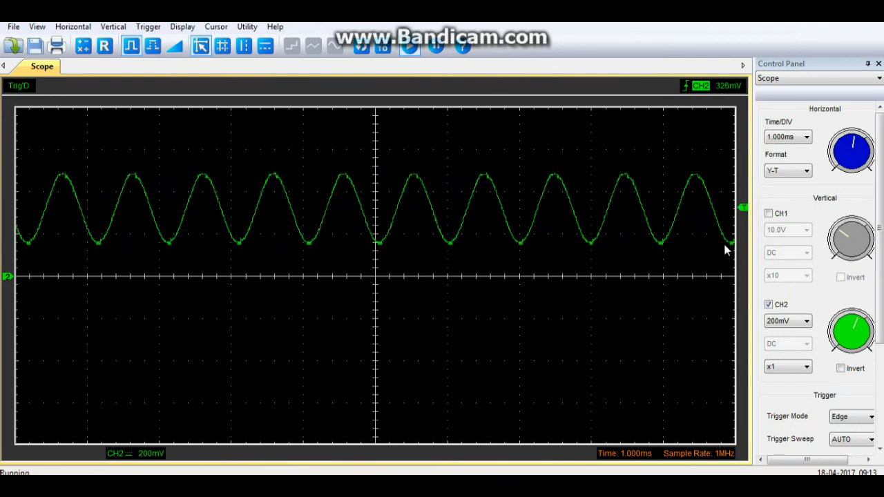
pyautogui.click(768, 212)
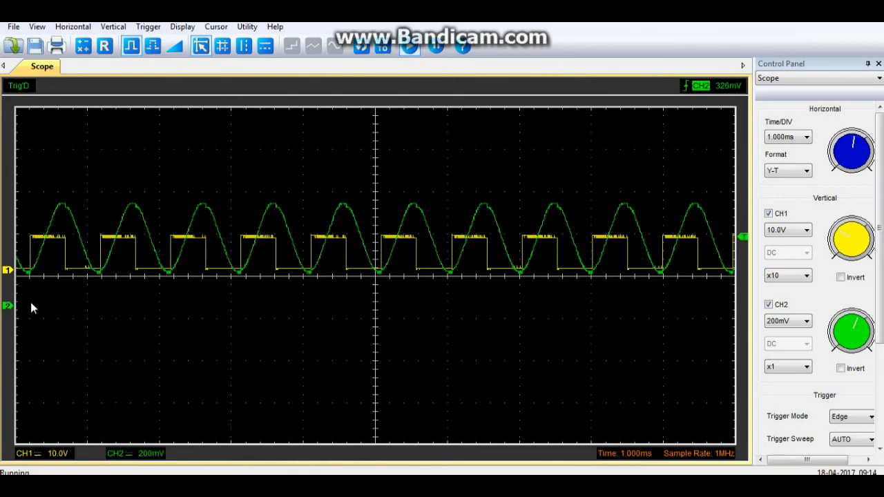
pyautogui.moveTo(131, 250)
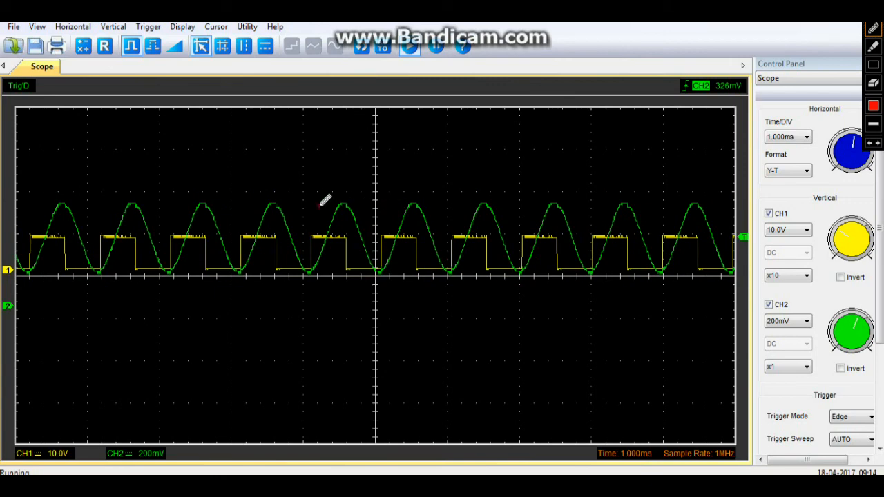
pyautogui.moveTo(317, 207); pyautogui.dragTo(421, 207)
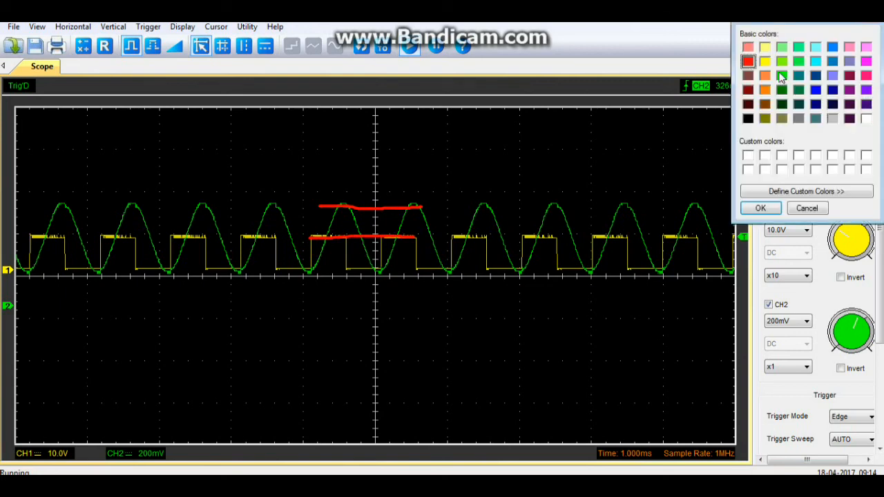
pyautogui.click(764, 61)
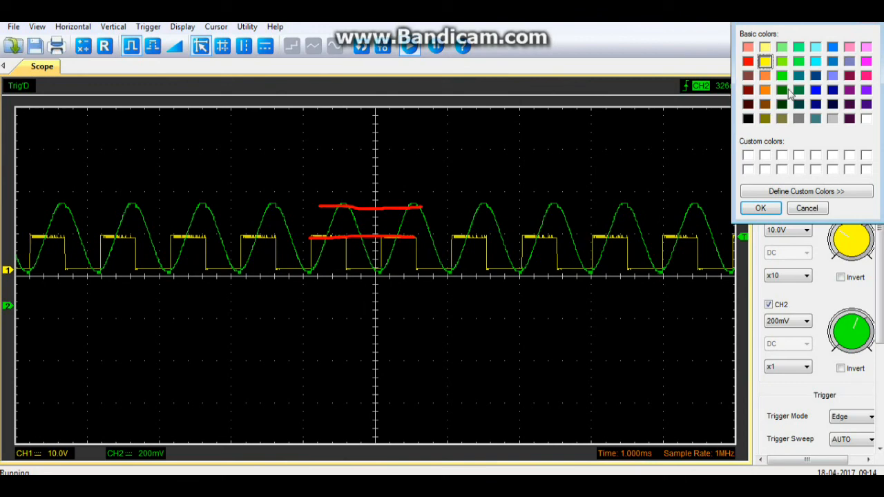
pyautogui.click(806, 208)
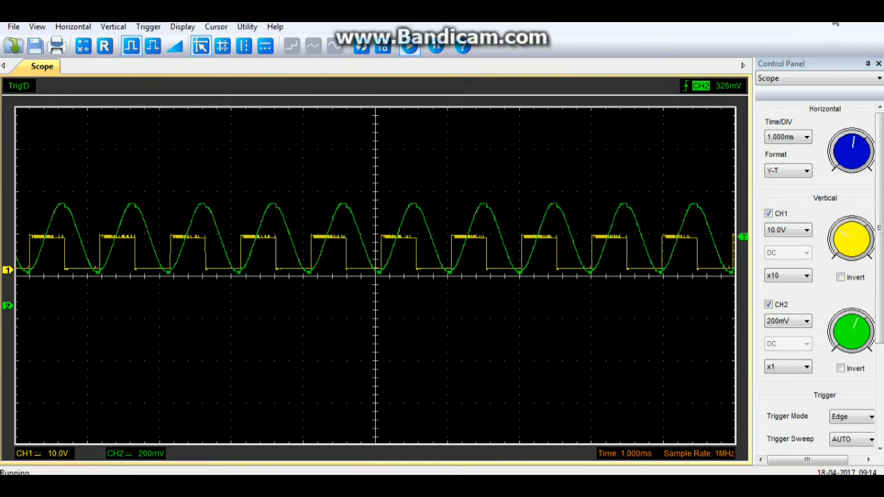
# Step: Untick CH1 so only the CH2 sine wave stays on screen
pyautogui.click(768, 213)
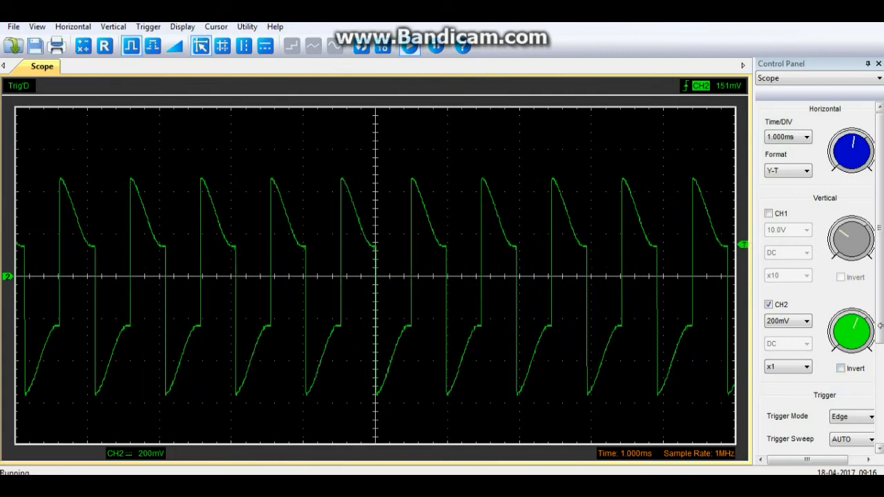
pyautogui.scroll(-3)
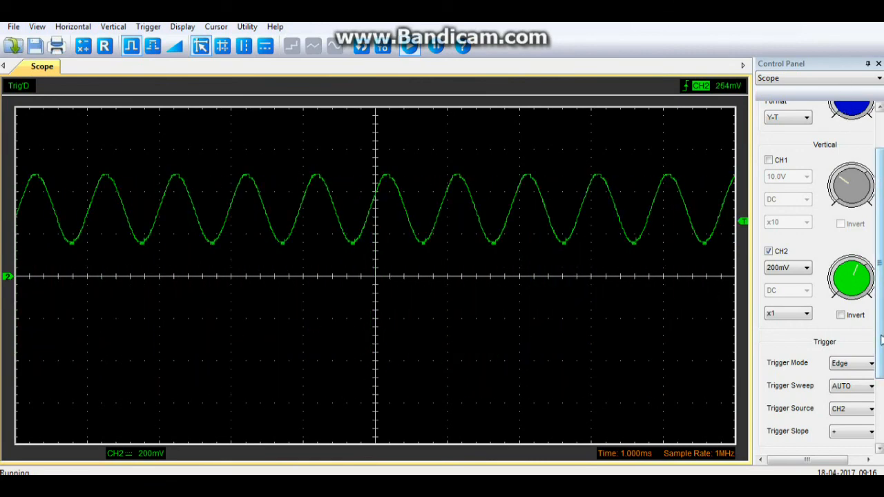
# Step: Set Trigger Sweep to SINGLE, keeping Edge mode, CH2 source and rising slope
pyautogui.scroll(-3)
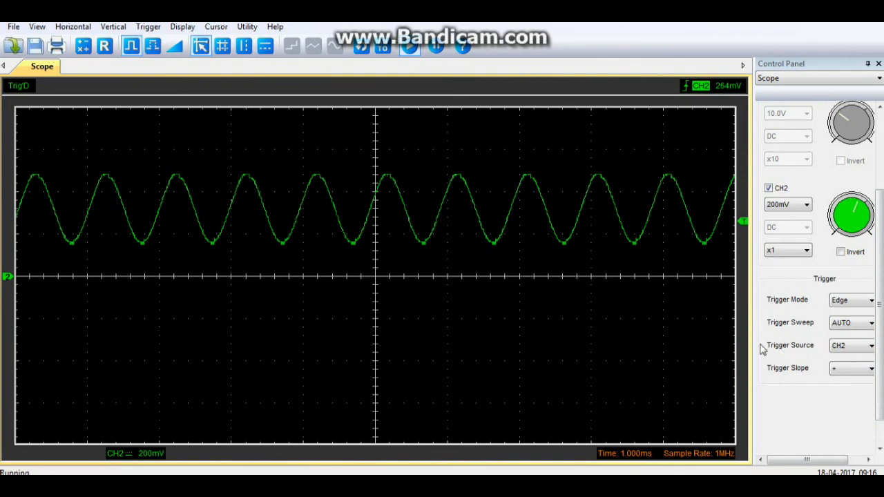
pyautogui.moveTo(772, 328)
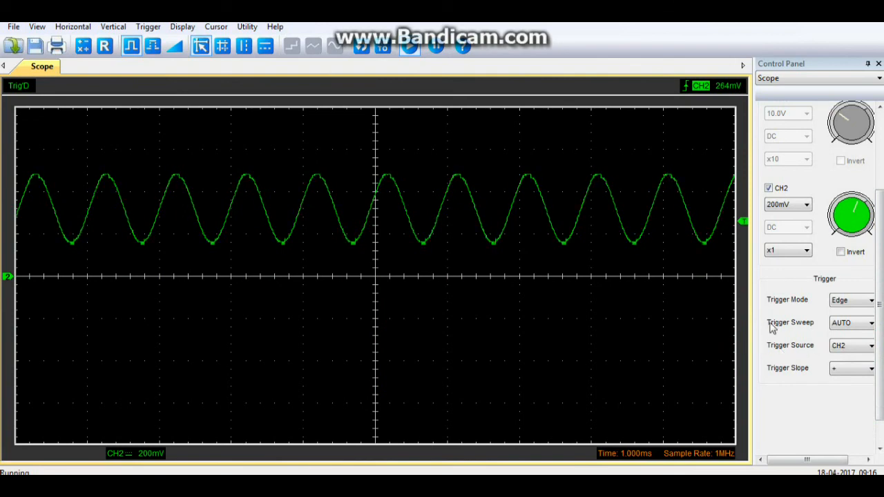
pyautogui.click(870, 299)
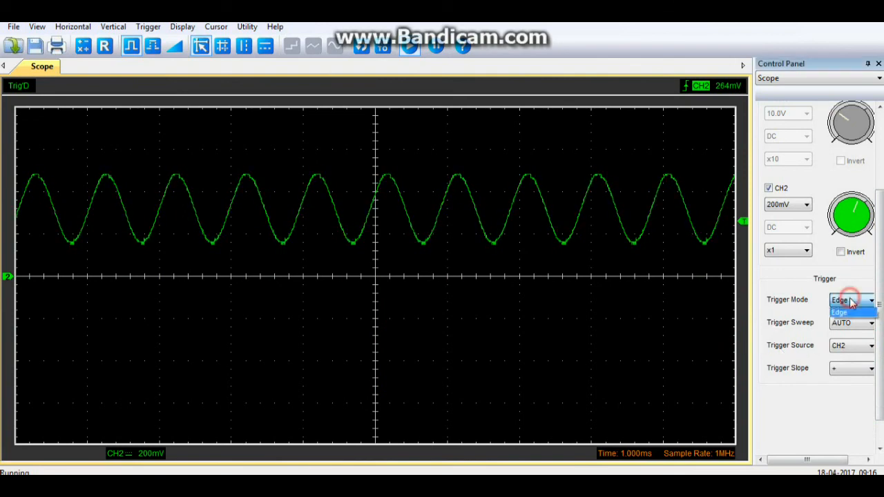
pyautogui.click(839, 312)
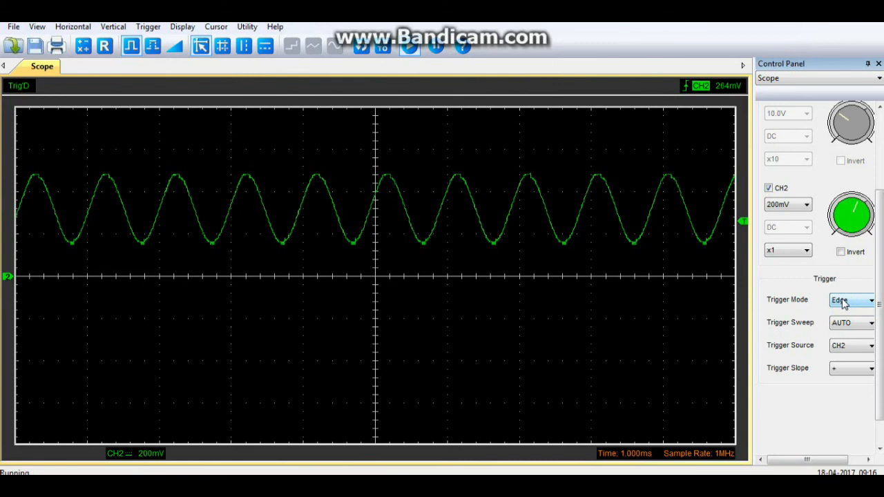
pyautogui.click(849, 322)
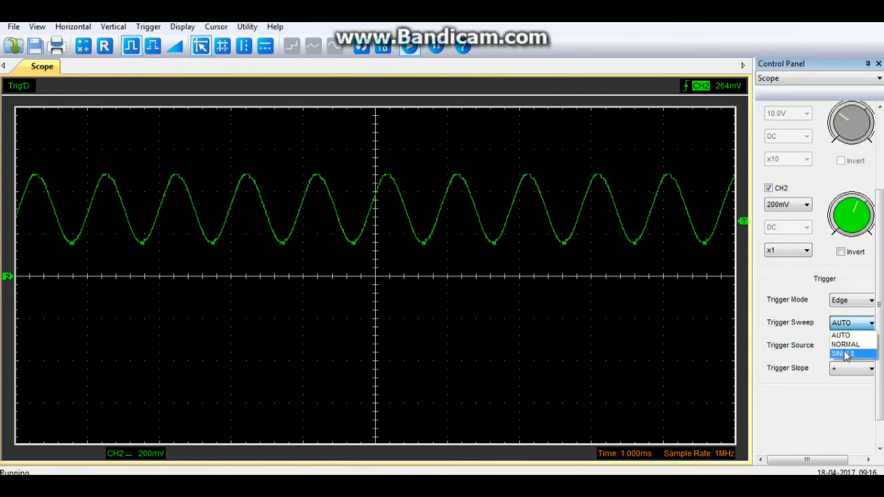
pyautogui.click(842, 353)
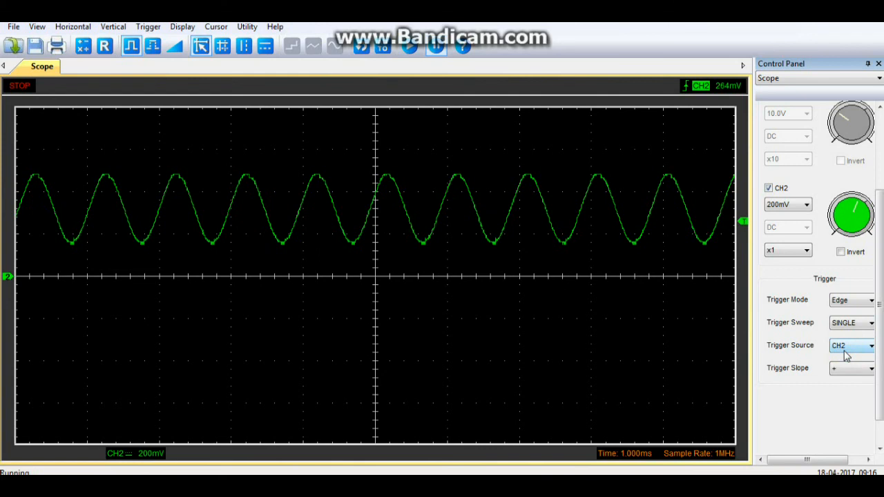
pyautogui.click(851, 345)
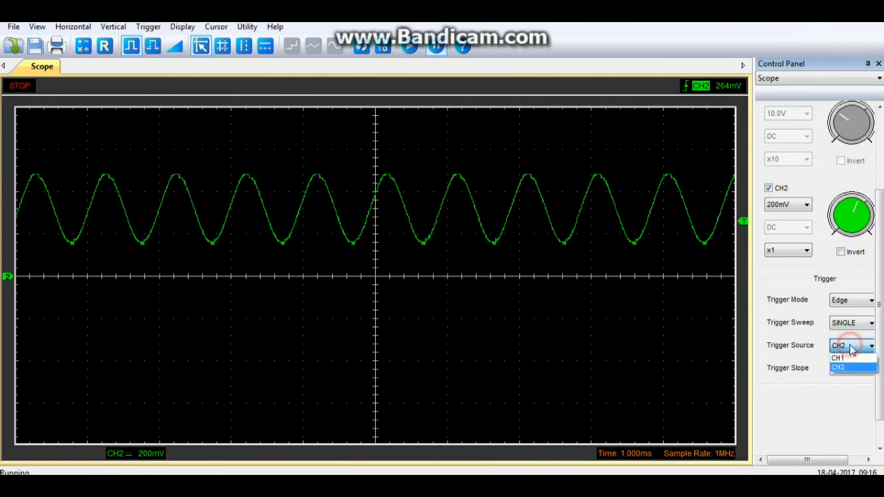
pyautogui.click(851, 368)
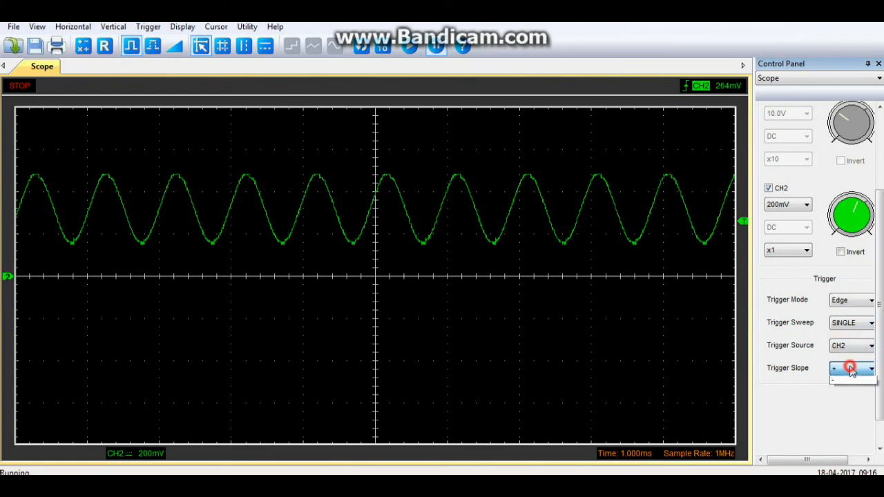
pyautogui.click(850, 367)
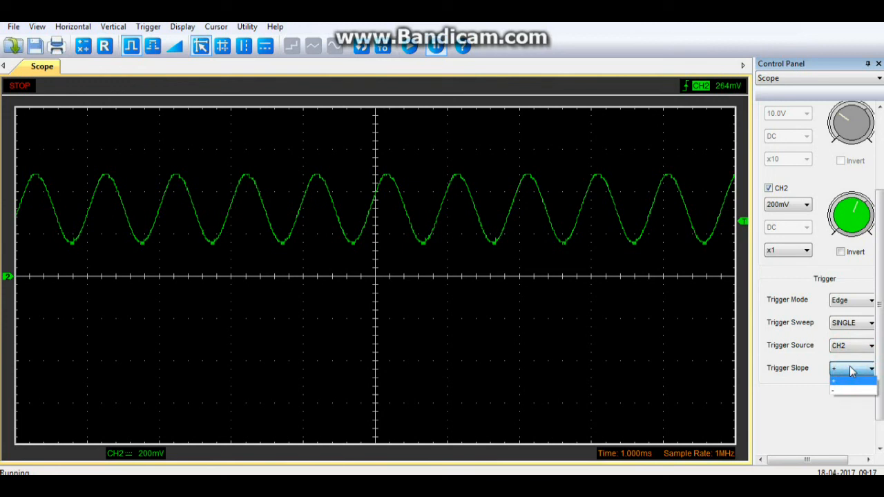
pyautogui.click(852, 367)
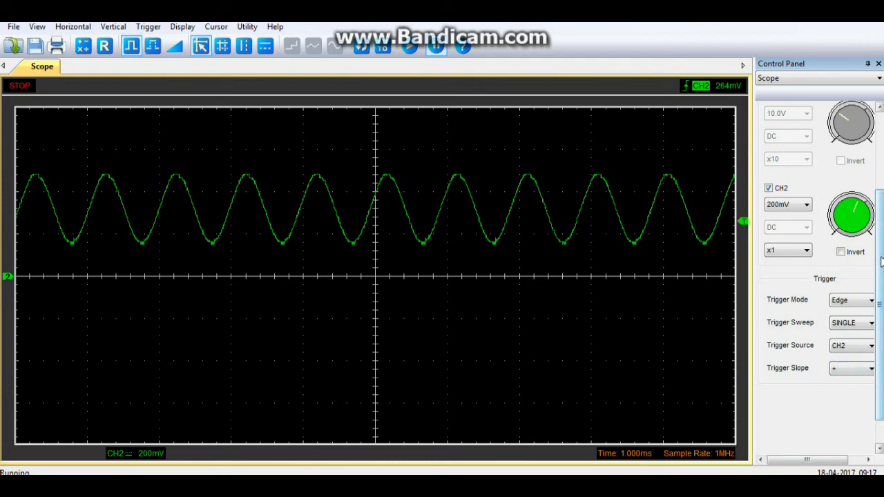
# Step: Change Trigger Sweep from SINGLE back to AUTO
pyautogui.scroll(3)
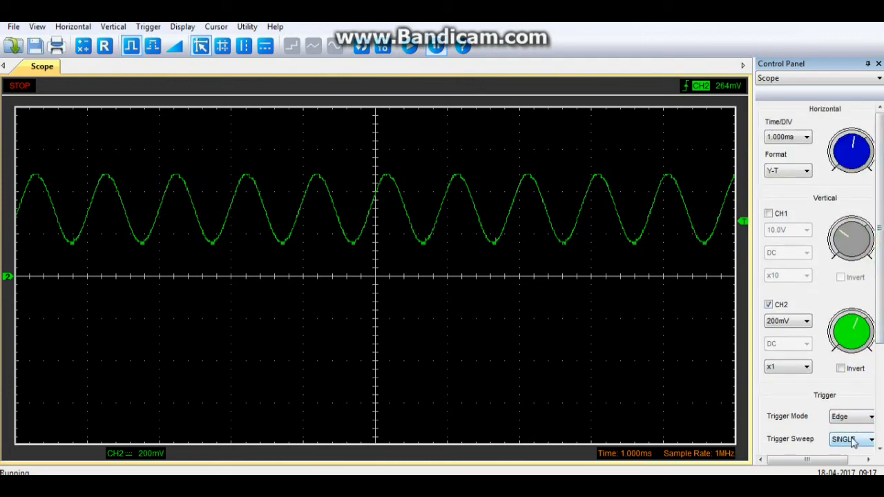
pyautogui.click(849, 439)
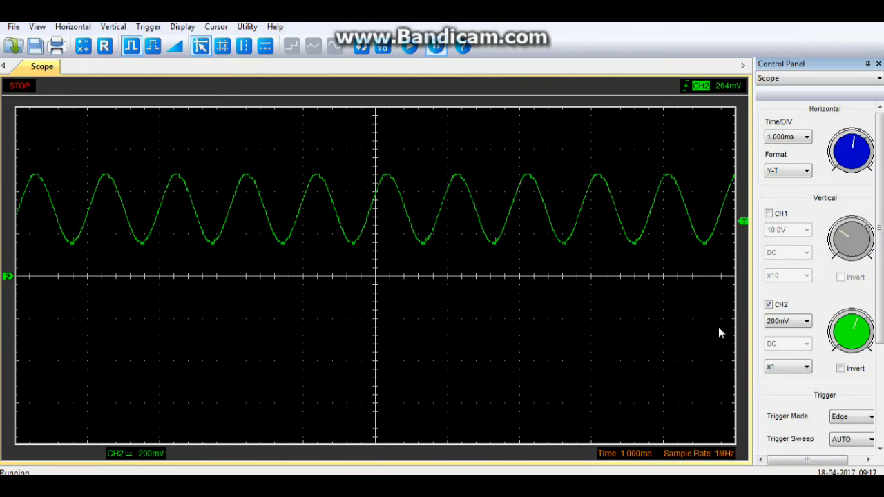
pyautogui.moveTo(835, 33)
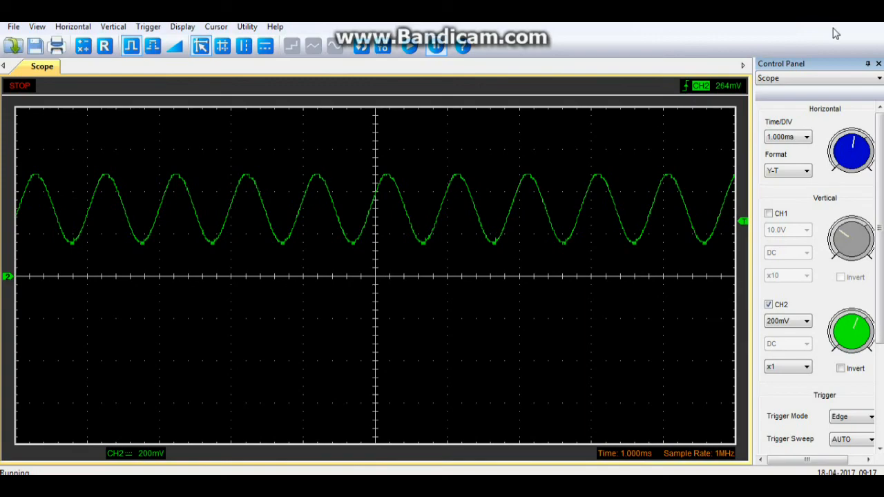